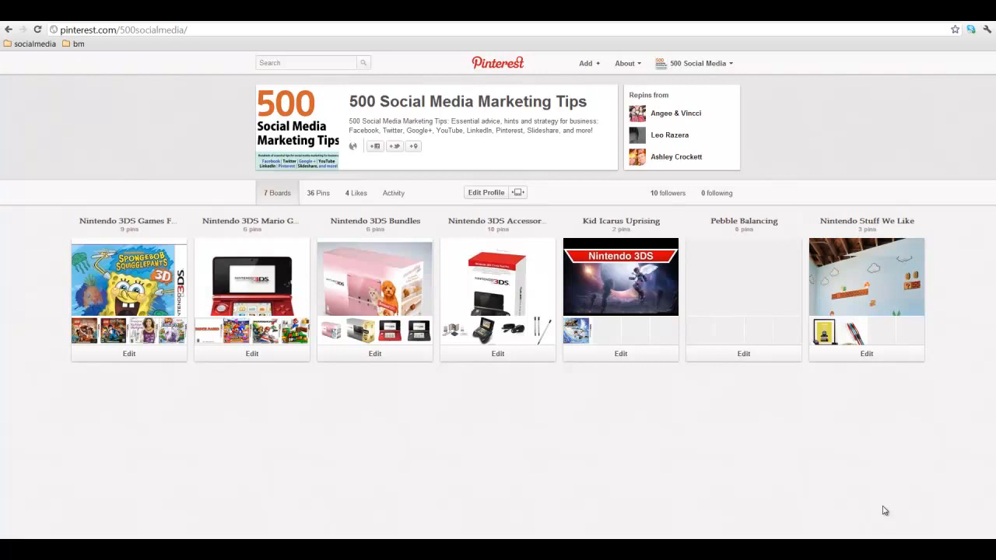
pyautogui.moveTo(847, 519)
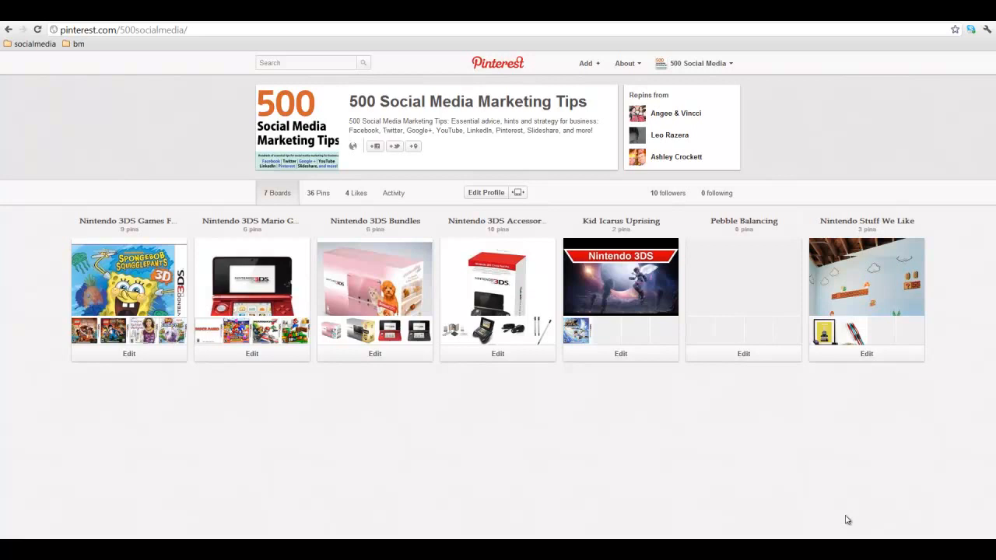
pyautogui.moveTo(648, 518)
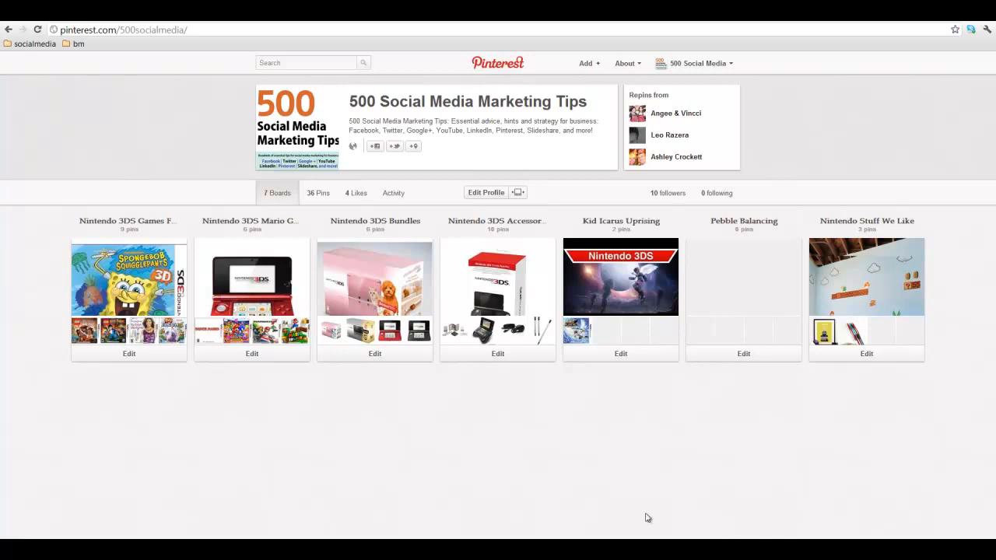
pyautogui.moveTo(606, 483)
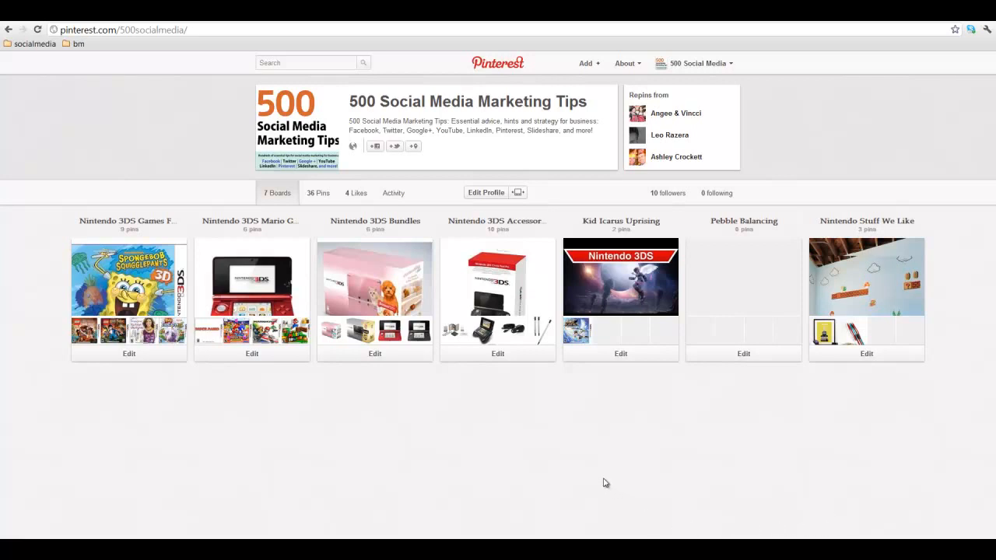
# Open the Pin It Button page from Pinterest's About menu
pyautogui.click(626, 63)
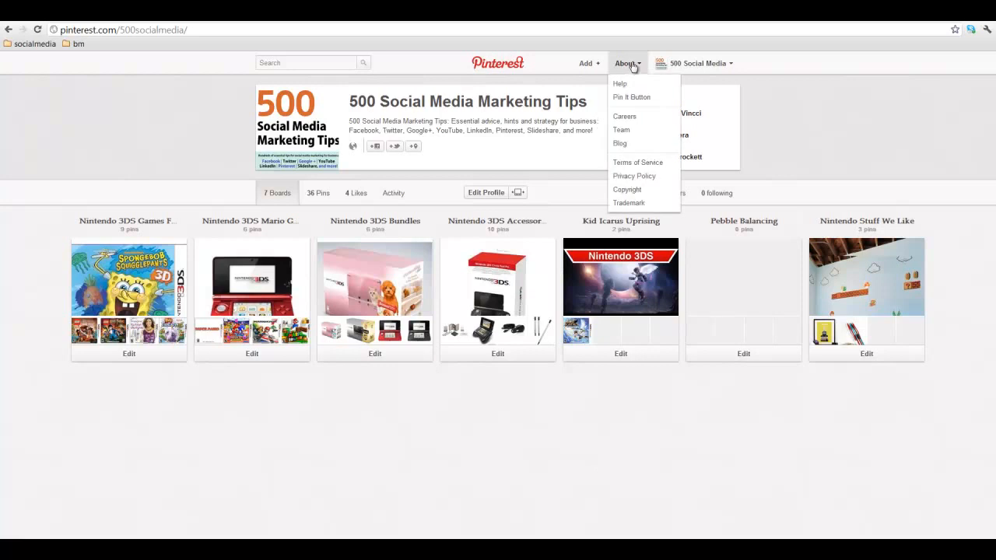
pyautogui.moveTo(630, 97)
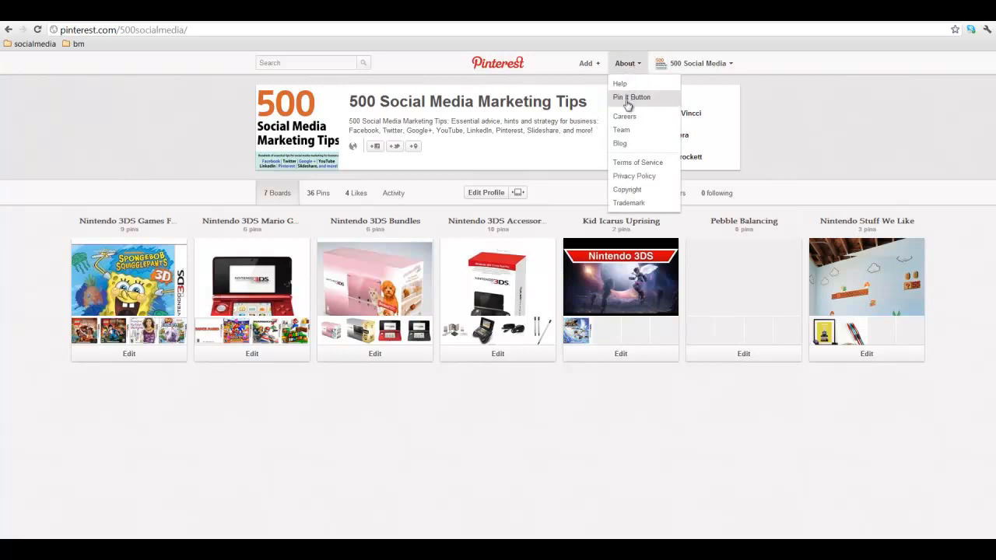
pyautogui.click(630, 96)
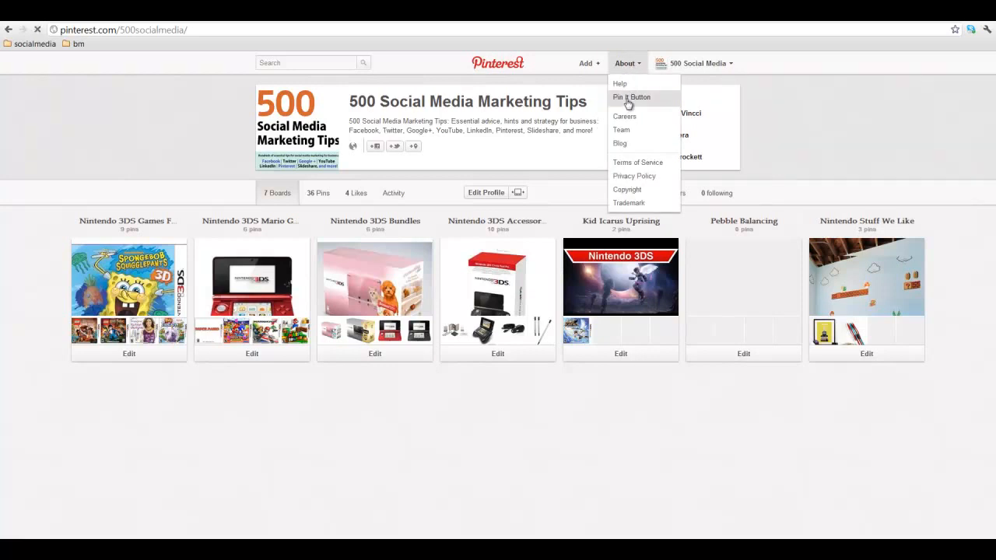
pyautogui.click(630, 96)
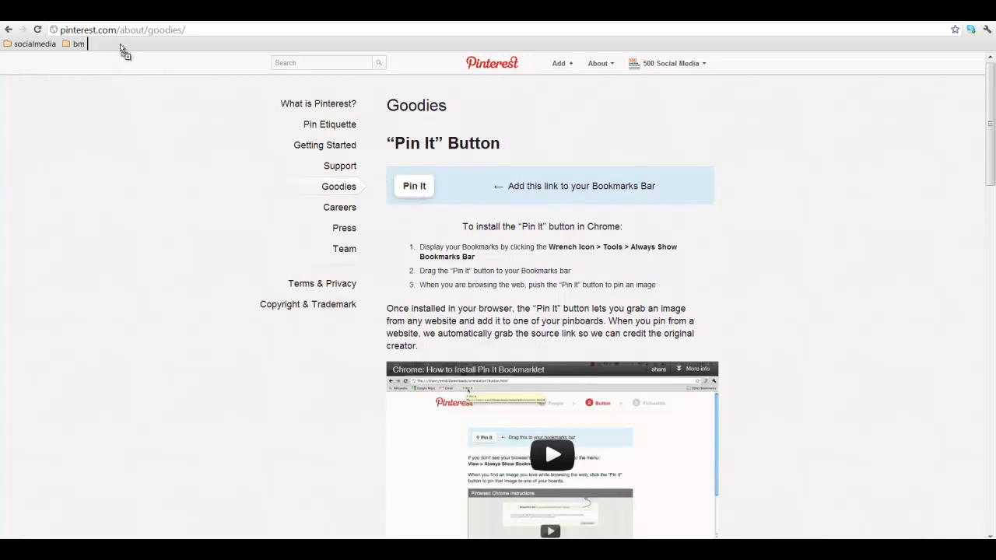
pyautogui.moveTo(123, 51)
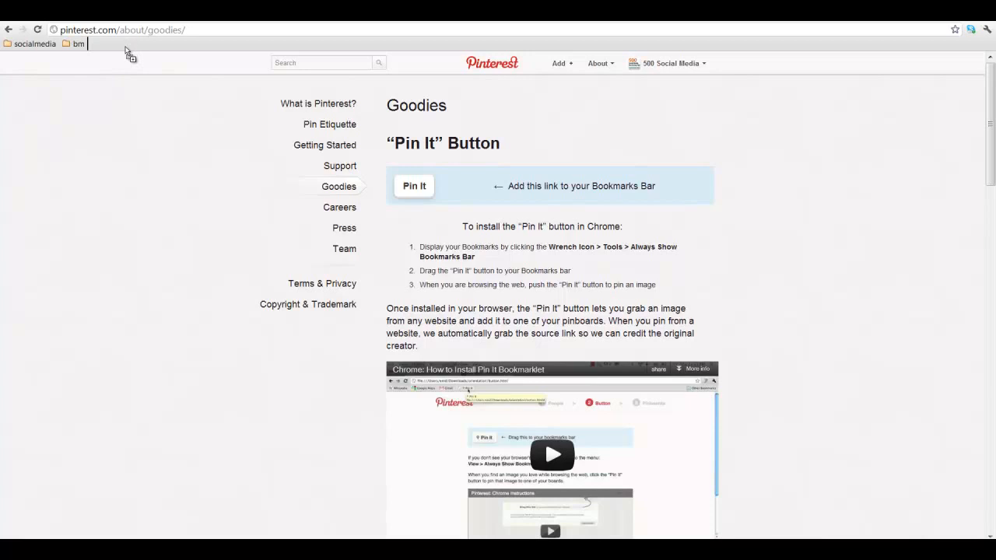
# Drag the Pin It button from the Goodies page onto Chrome's bookmarks bar
pyautogui.moveTo(414, 185); pyautogui.dragTo(105, 44)
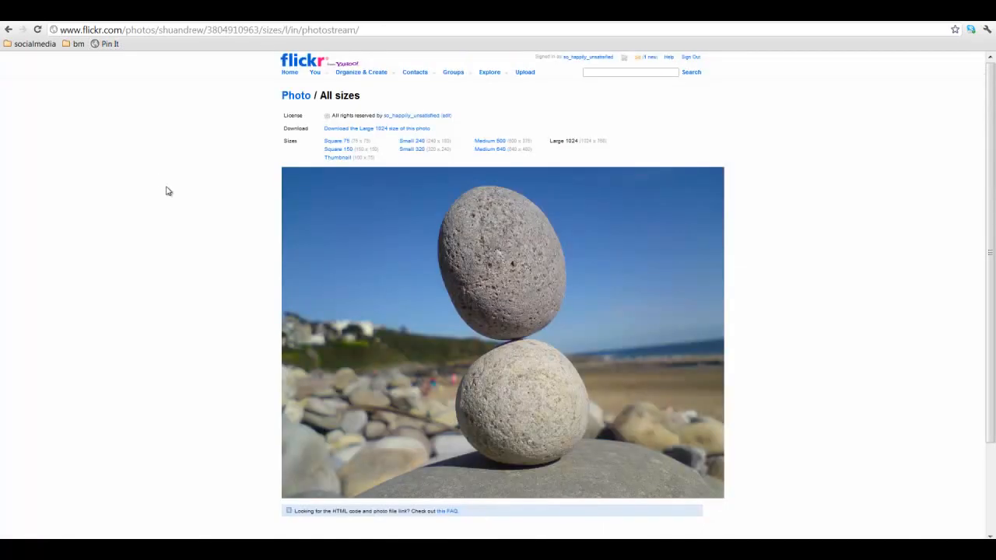
pyautogui.moveTo(904, 223)
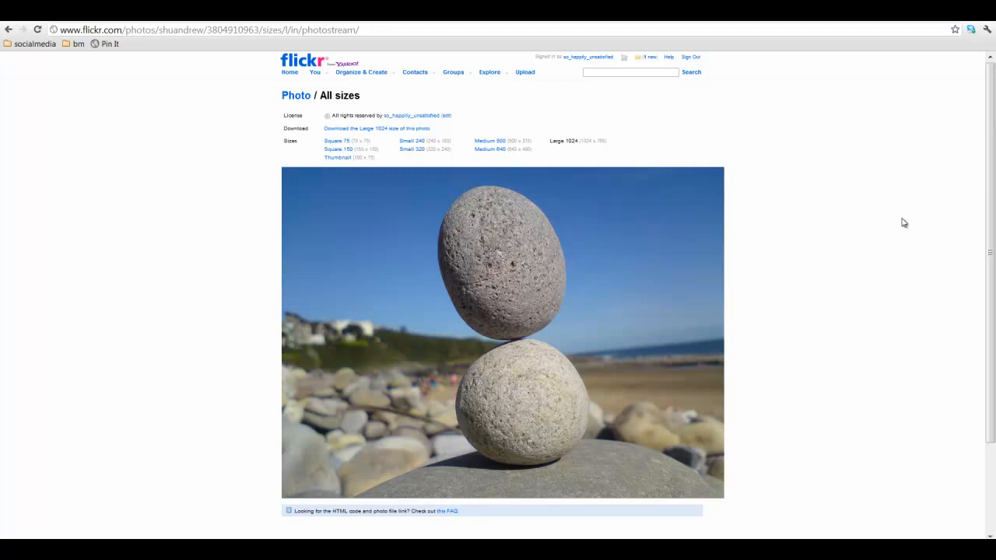
pyautogui.moveTo(521, 319)
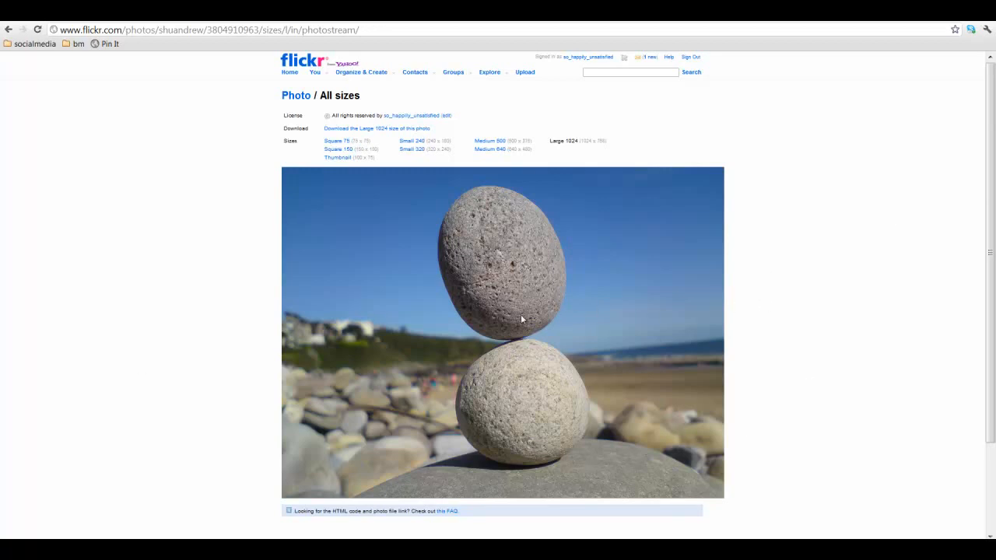
pyautogui.moveTo(106, 44)
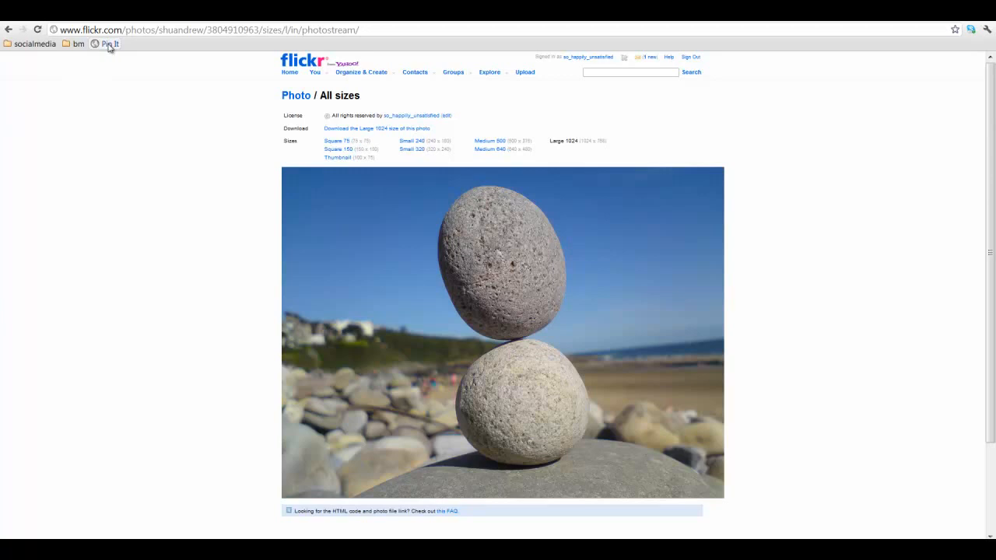
# Run the Pin It bookmarklet on the Flickr balanced-stones photo page
pyautogui.click(110, 43)
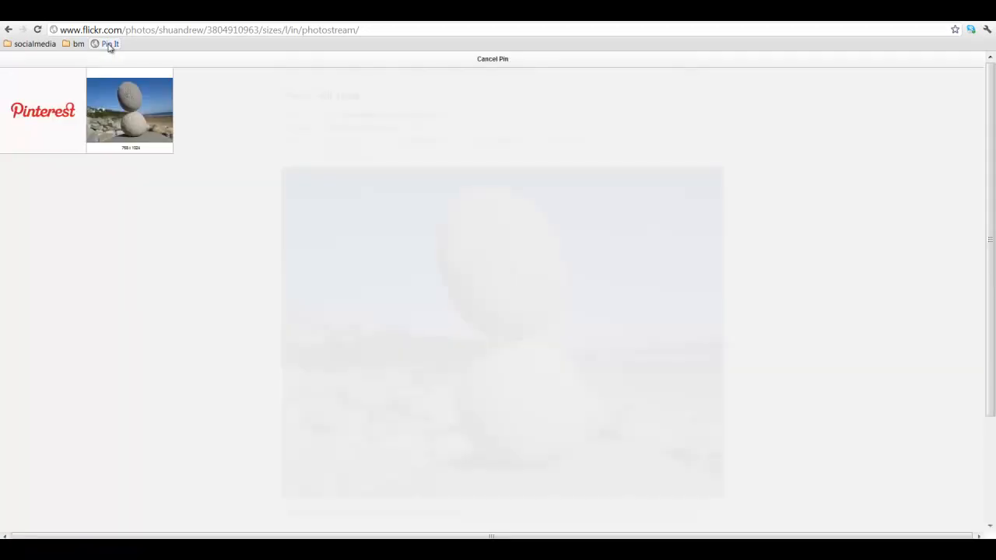
pyautogui.moveTo(130, 115)
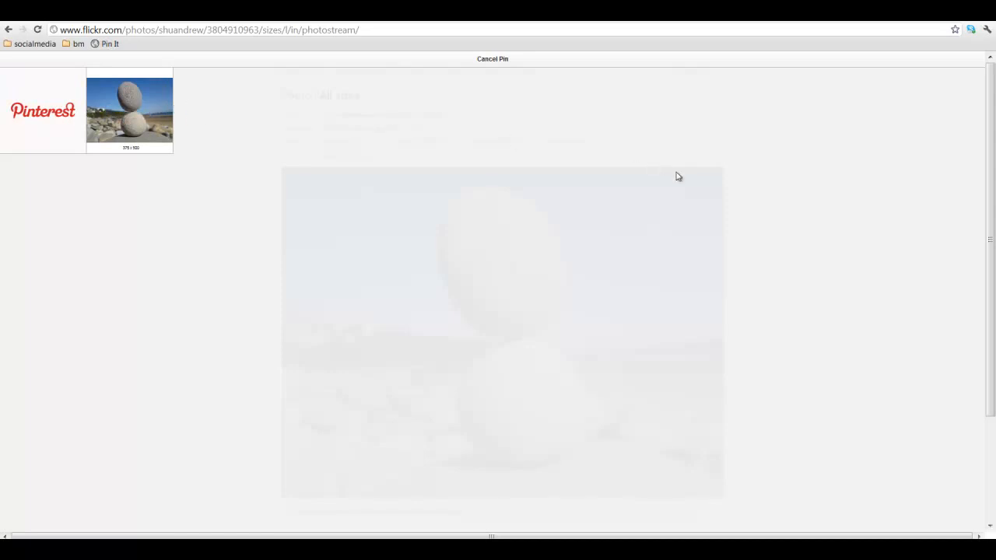
pyautogui.moveTo(130, 116)
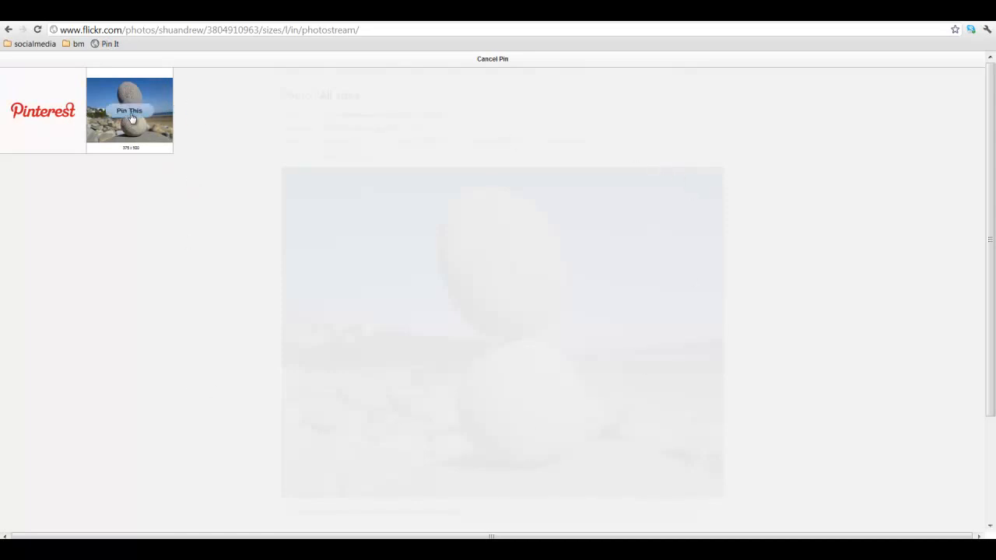
# Pick the balanced-stones thumbnail in Pinterest's image picker to pin it
pyautogui.click(129, 111)
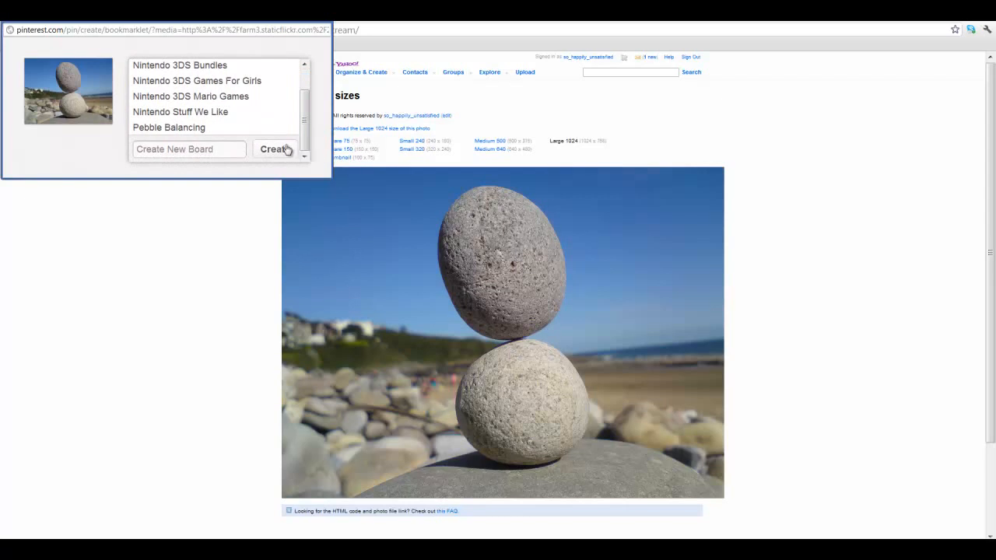
# Pin the balanced-stones photo to Pebble Balancing with its caption, then open the pin
pyautogui.click(168, 126)
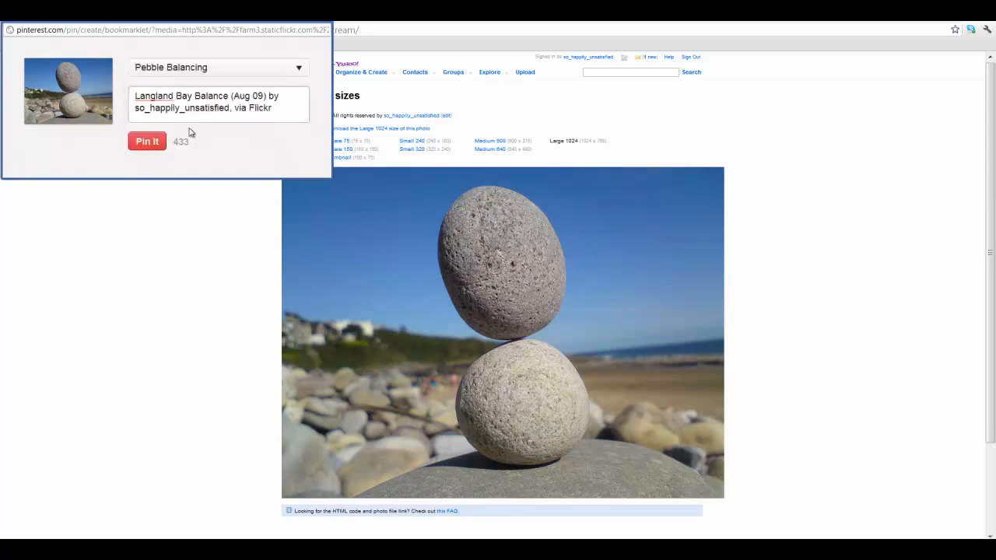
pyautogui.tripleClick(218, 101)
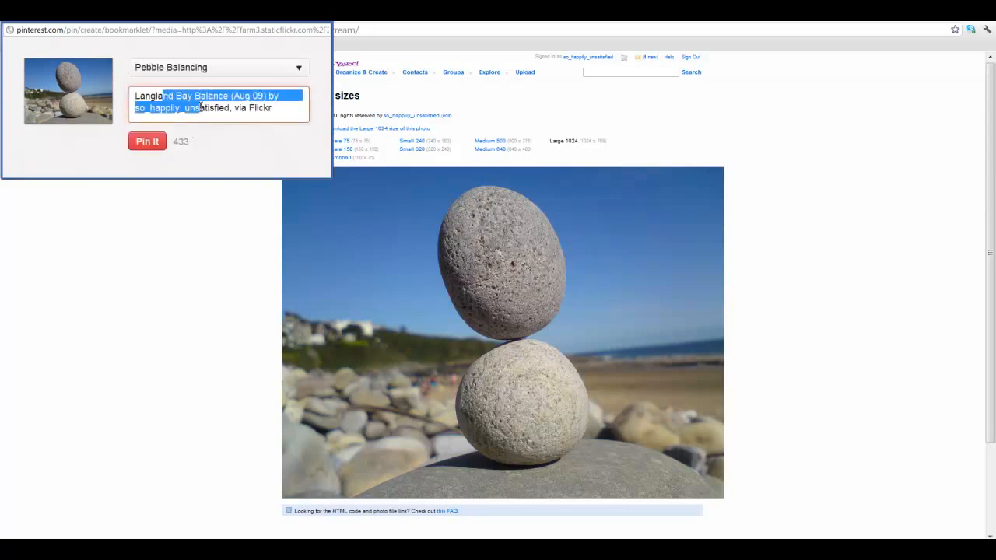
pyautogui.click(147, 141)
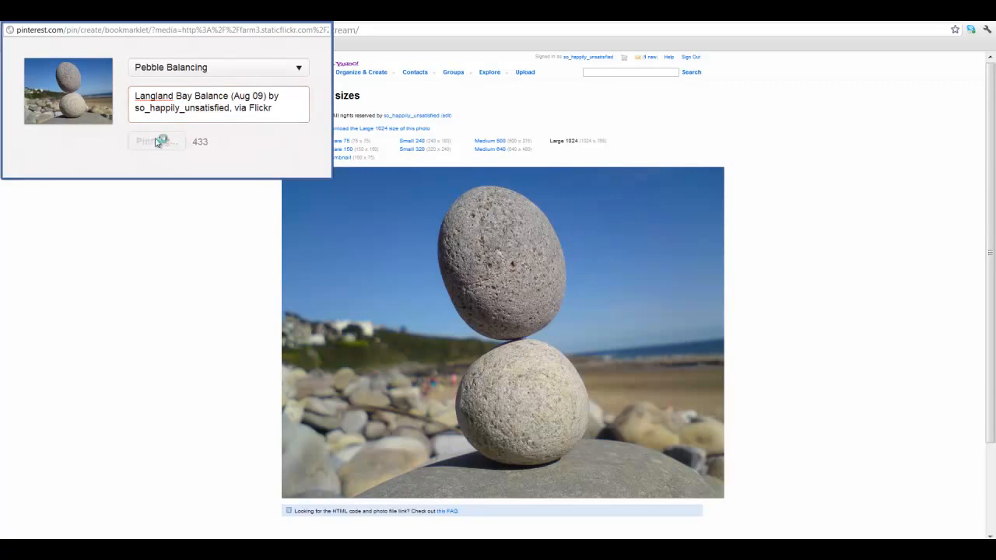
pyautogui.click(155, 141)
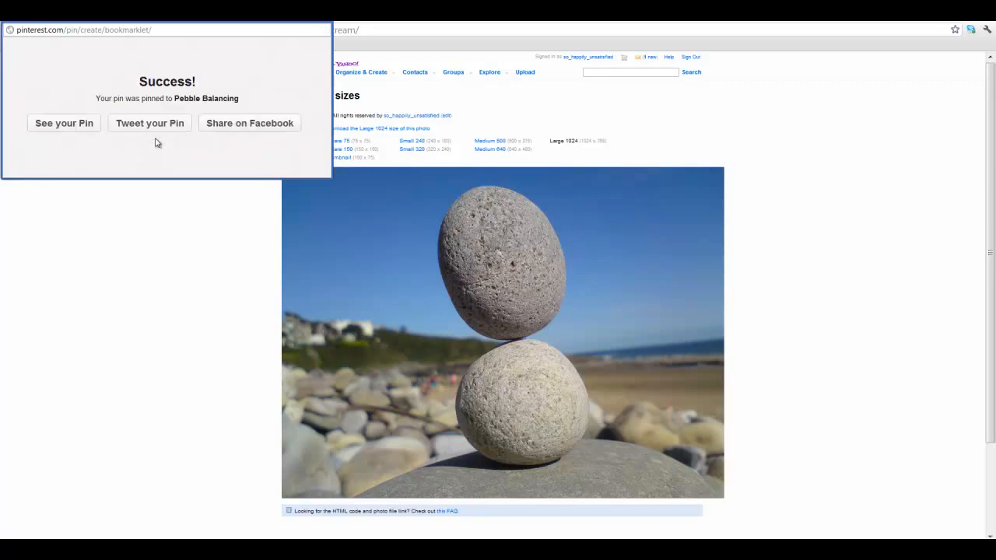
pyautogui.moveTo(63, 123)
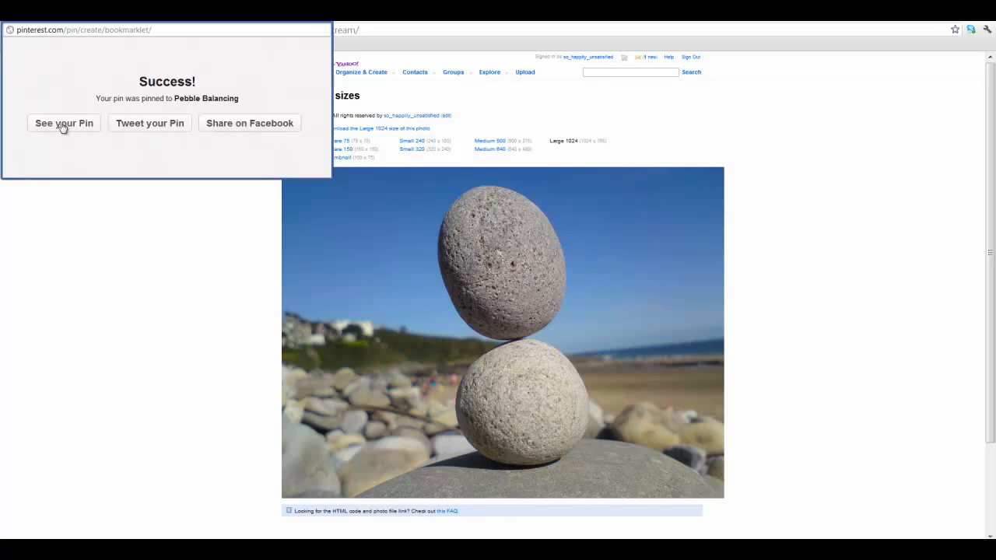
pyautogui.click(63, 123)
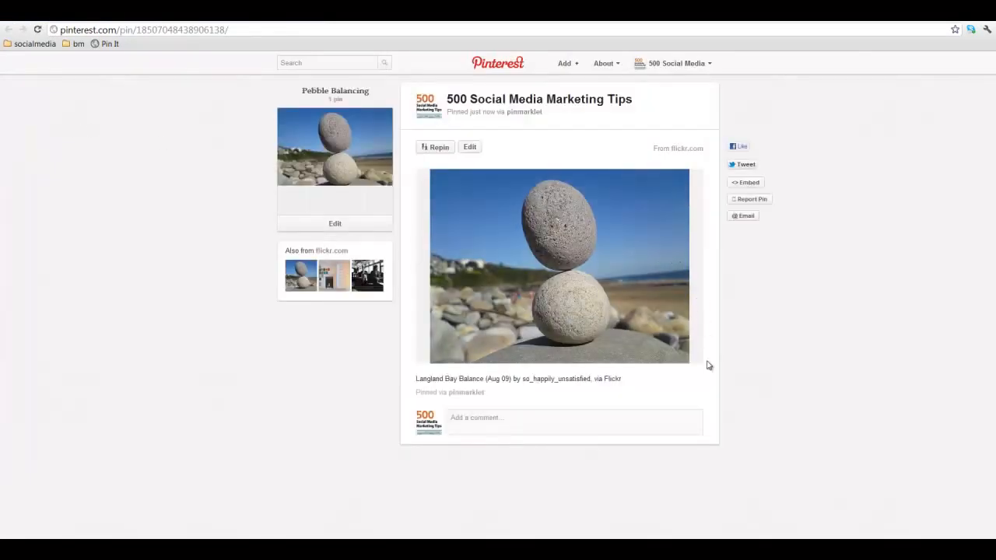
pyautogui.moveTo(726, 466)
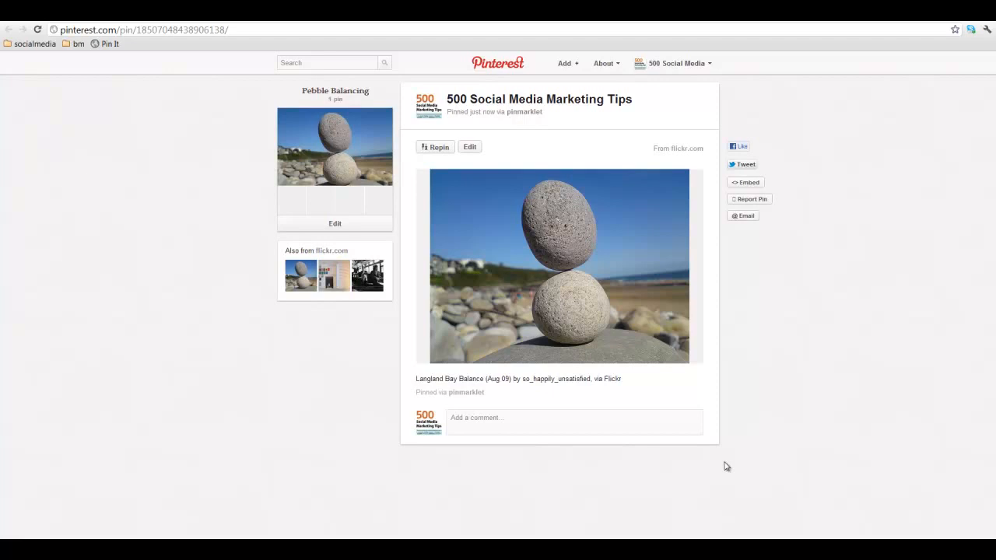
pyautogui.moveTo(726, 441)
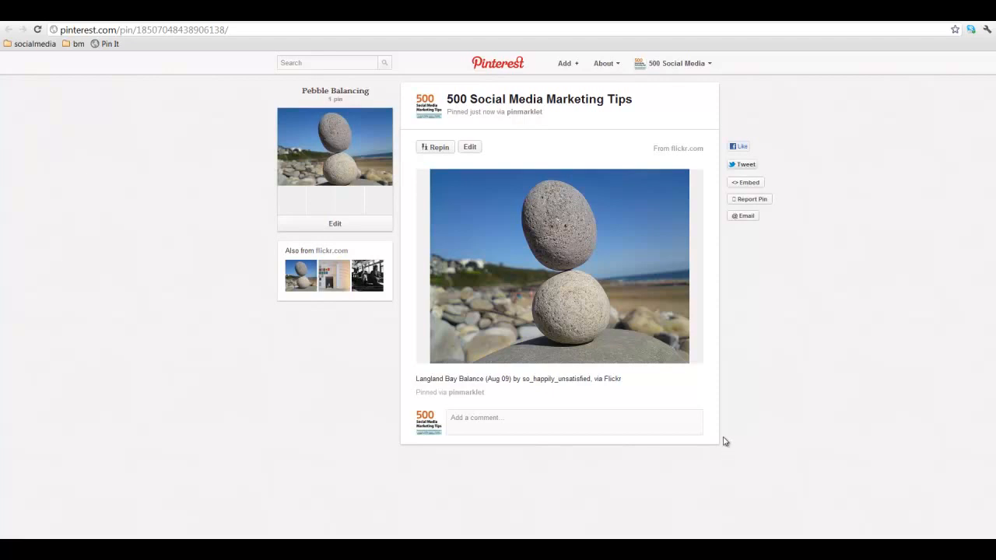
pyautogui.moveTo(728, 430)
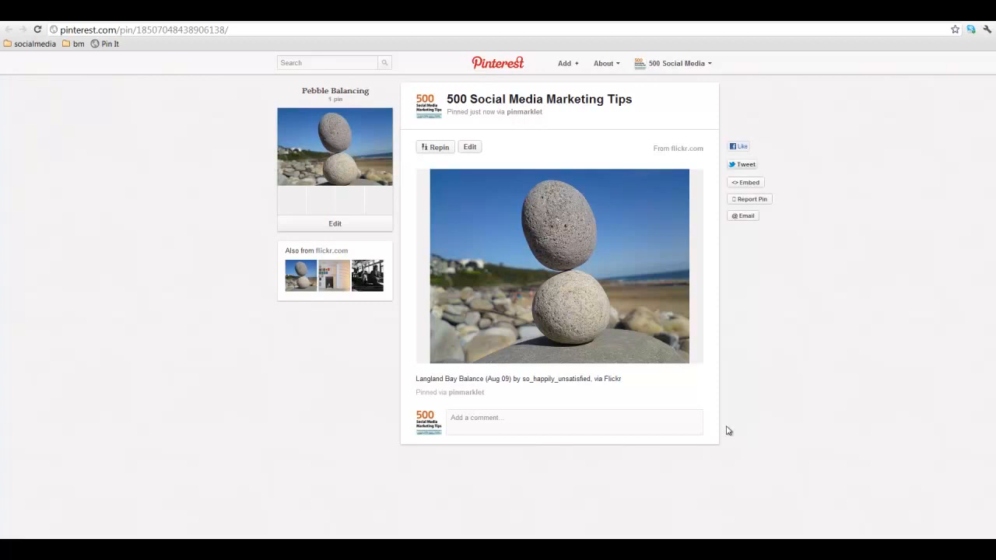